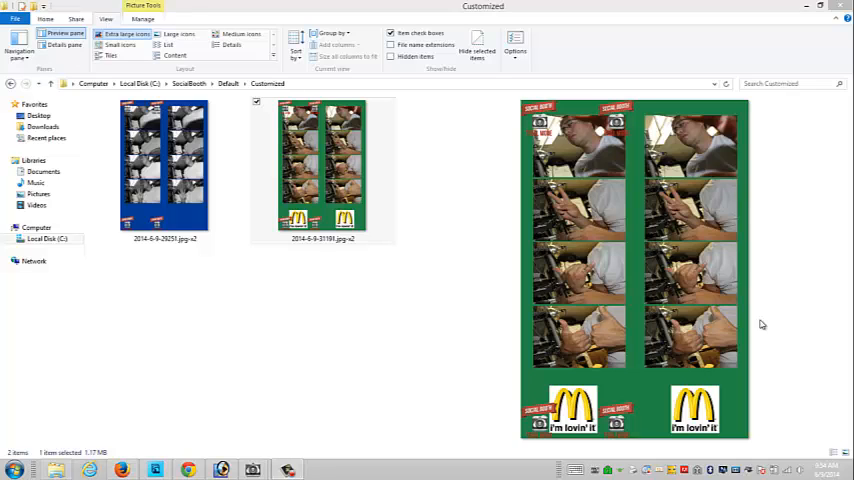
pyautogui.moveTo(596, 404)
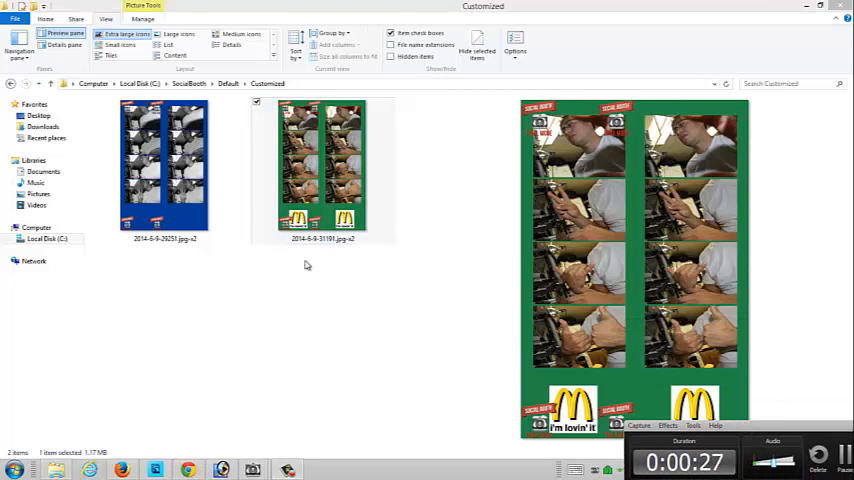
# Preview the blue double photo-strip template and open it in Photoshop Elements.
pyautogui.click(164, 164)
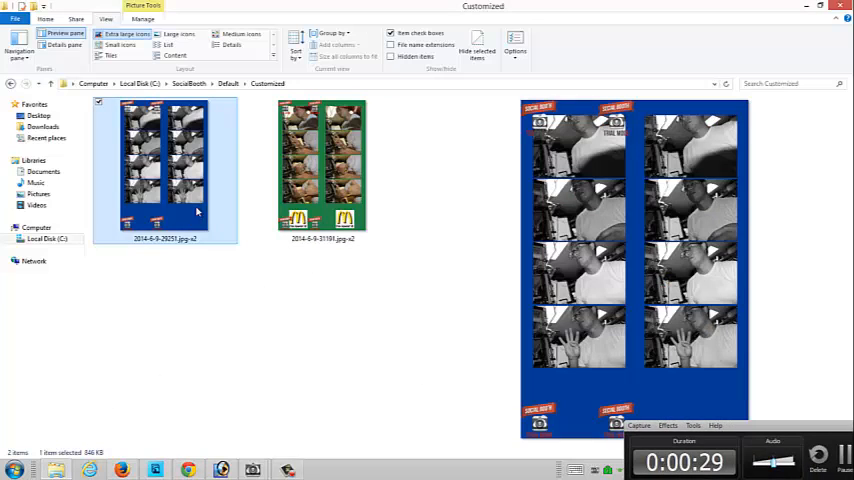
pyautogui.click(322, 168)
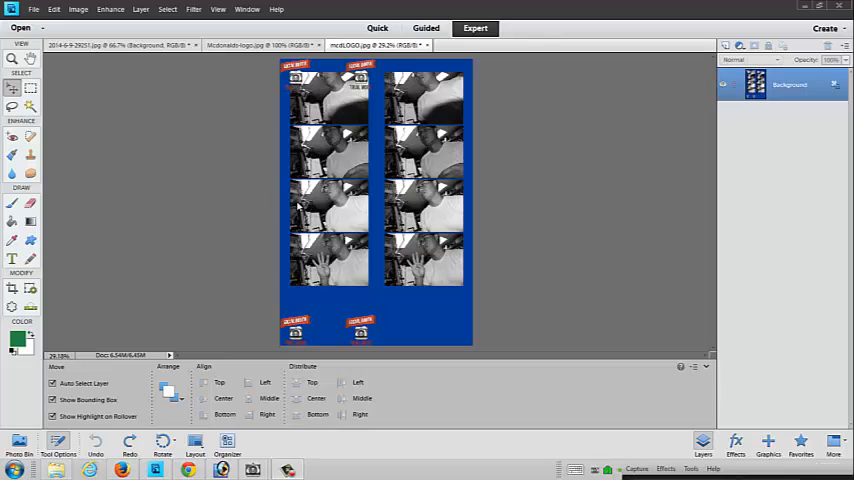
# Switch to the McDonald's logo image and select all of it.
pyautogui.click(34, 8)
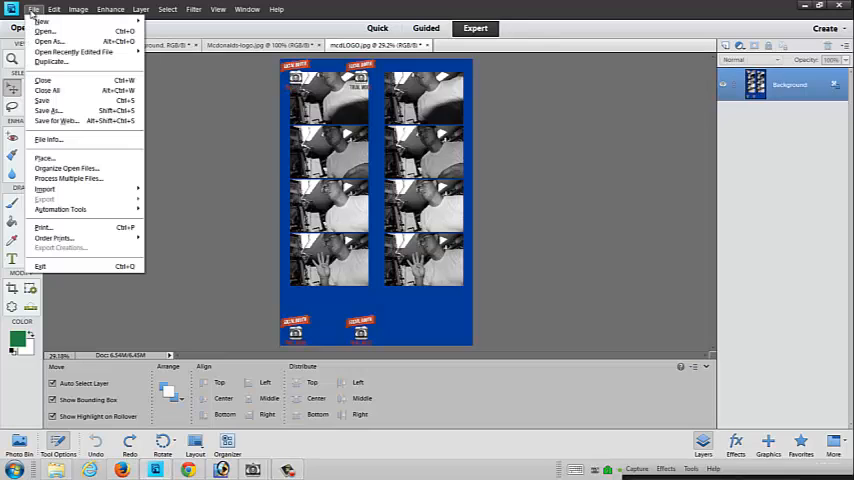
pyautogui.moveTo(76, 52)
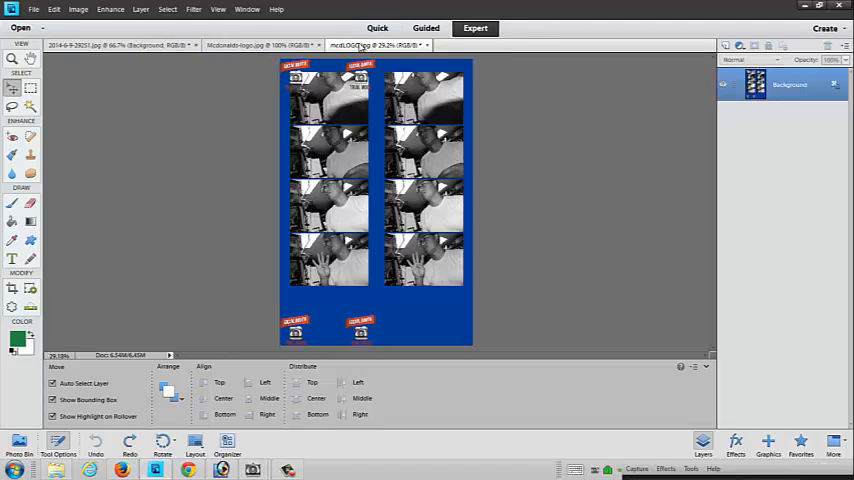
pyautogui.click(256, 44)
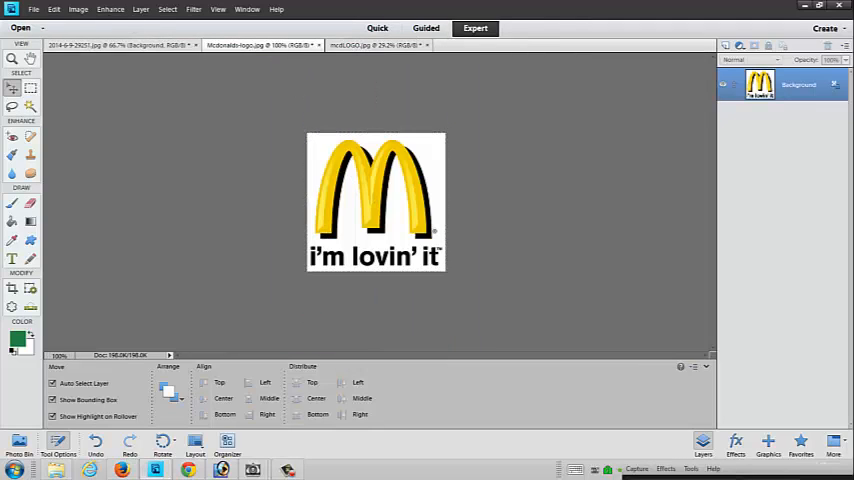
pyautogui.click(54, 8)
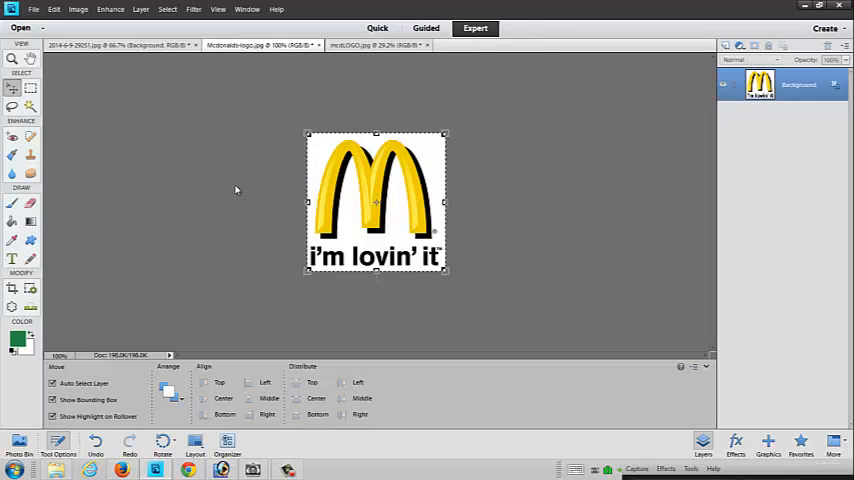
# Copy the selected logo and return to the blue photo-strip template.
pyautogui.click(54, 8)
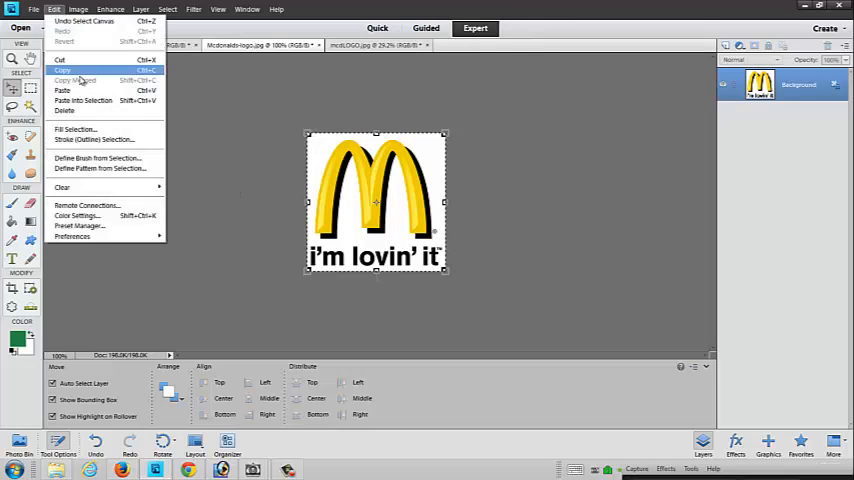
pyautogui.click(62, 70)
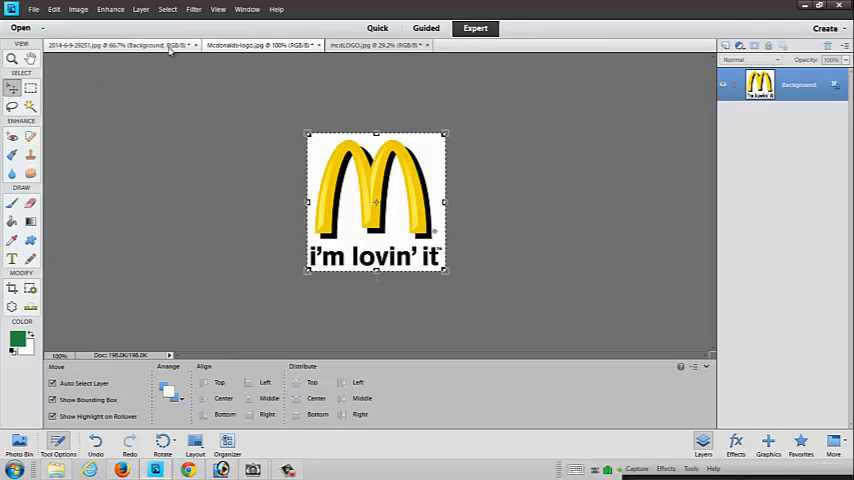
pyautogui.click(378, 44)
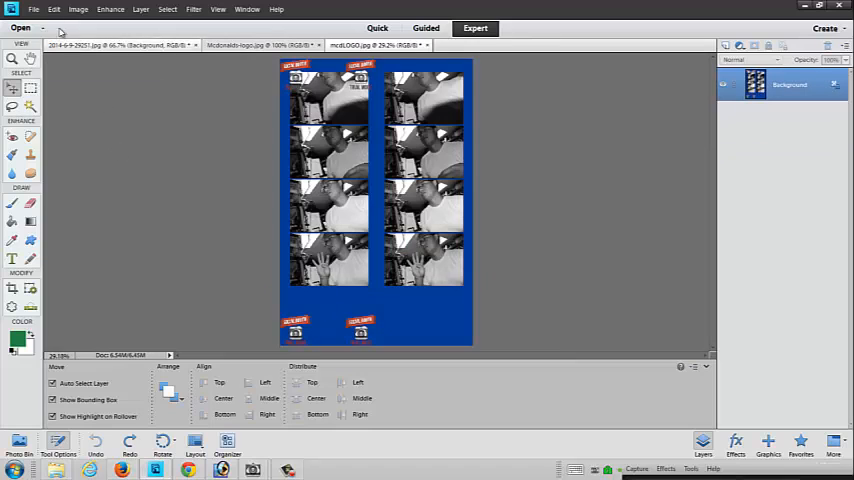
# Paste the McDonald's logo twice and place one at the bottom of each photo strip.
pyautogui.click(54, 8)
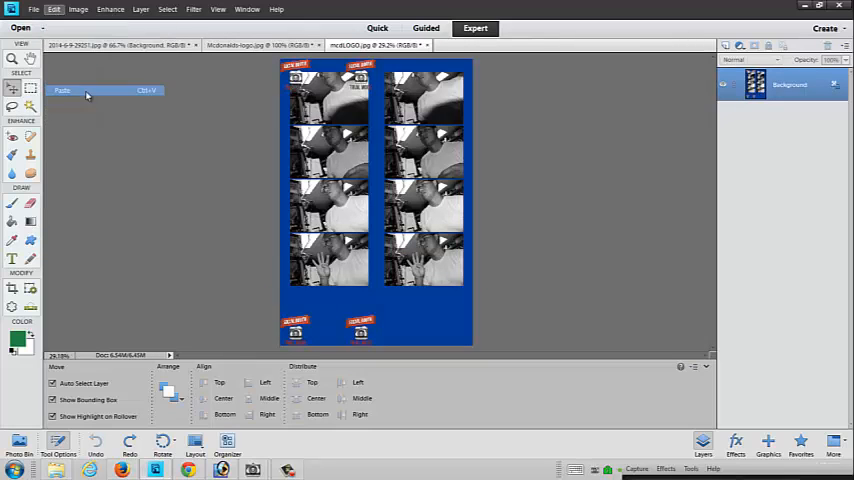
pyautogui.click(62, 90)
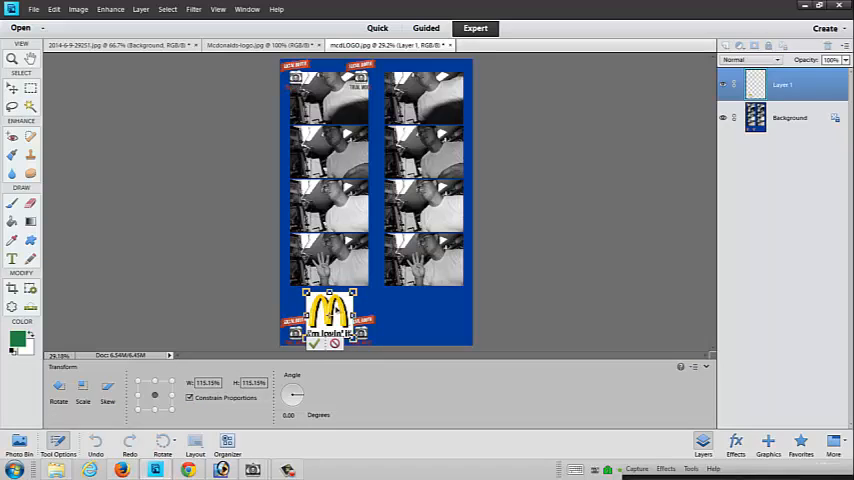
pyautogui.click(54, 8)
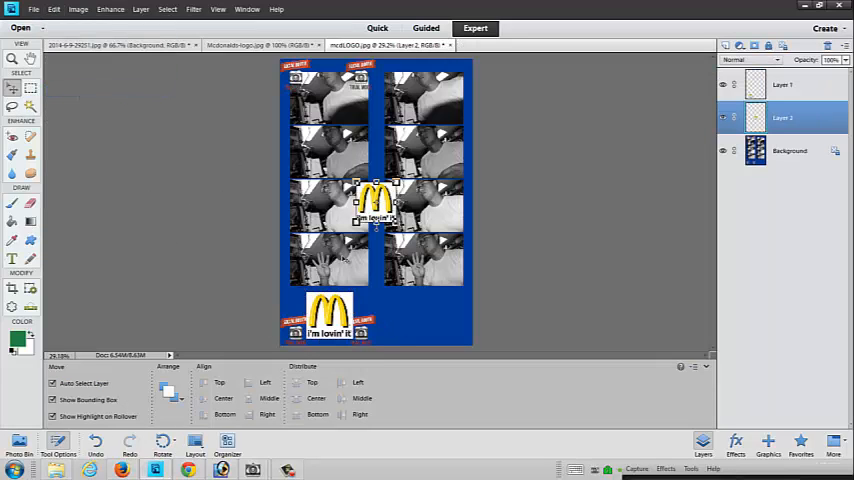
pyautogui.moveTo(376, 200); pyautogui.dragTo(420, 318)
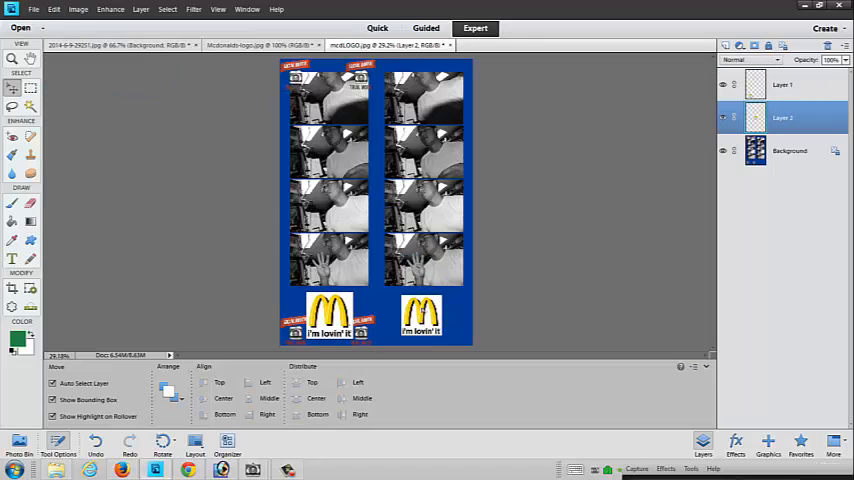
pyautogui.click(420, 316)
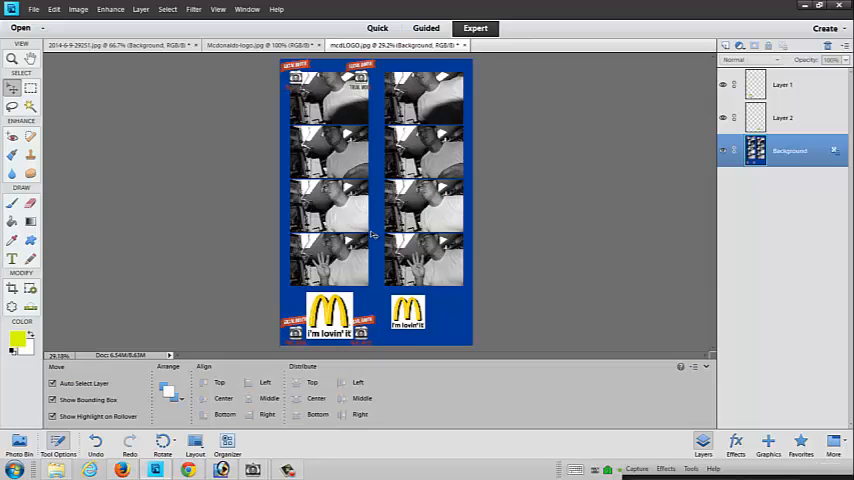
# Fill the Background layer solid yellow, keeping both McDonald's logos visible.
pyautogui.click(12, 88)
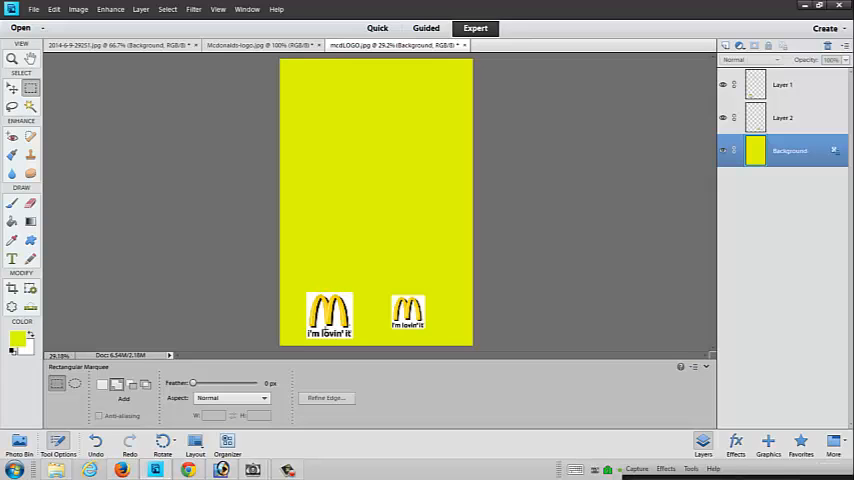
# Remove the white boxes around the logos so they sit directly on the yellow background.
pyautogui.click(790, 84)
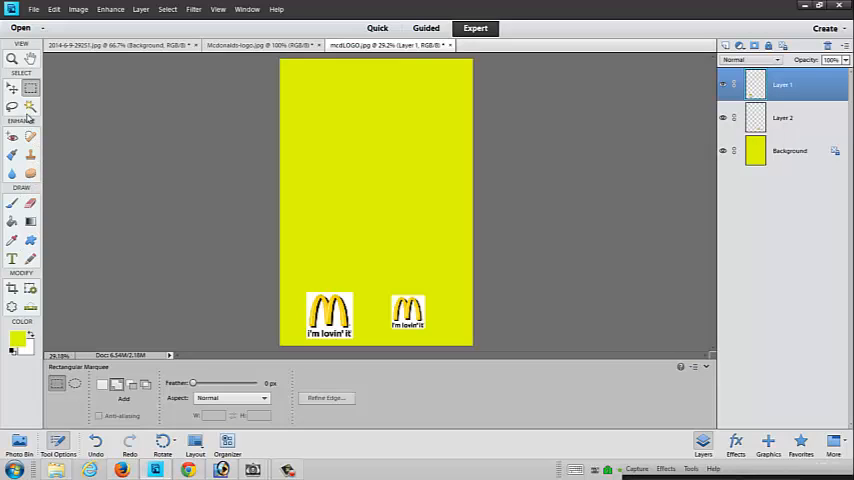
pyautogui.click(30, 108)
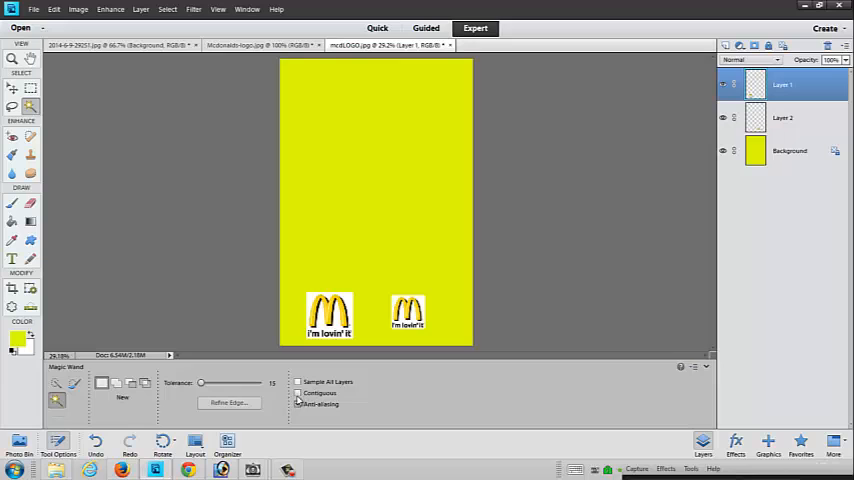
pyautogui.click(298, 404)
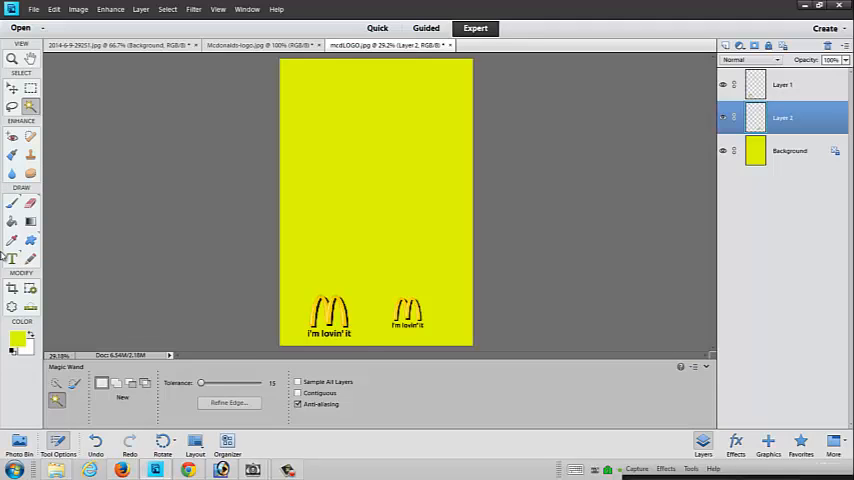
pyautogui.click(12, 260)
pyautogui.write('www.website.com')
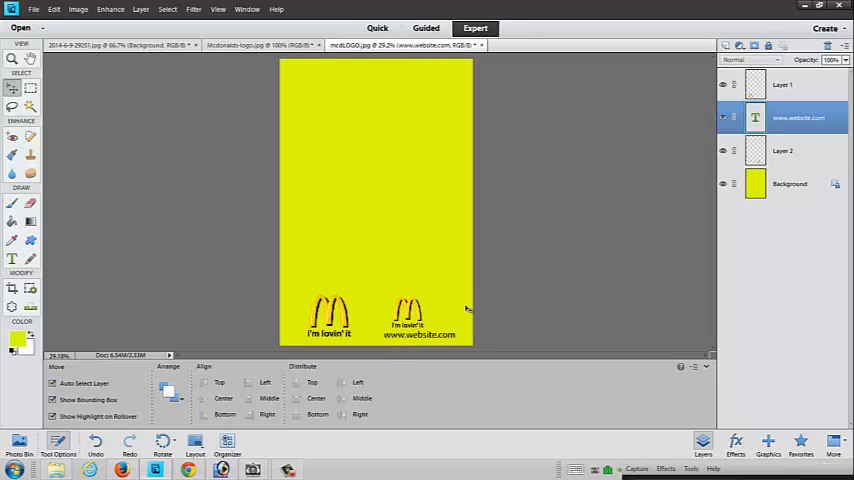
pyautogui.click(790, 184)
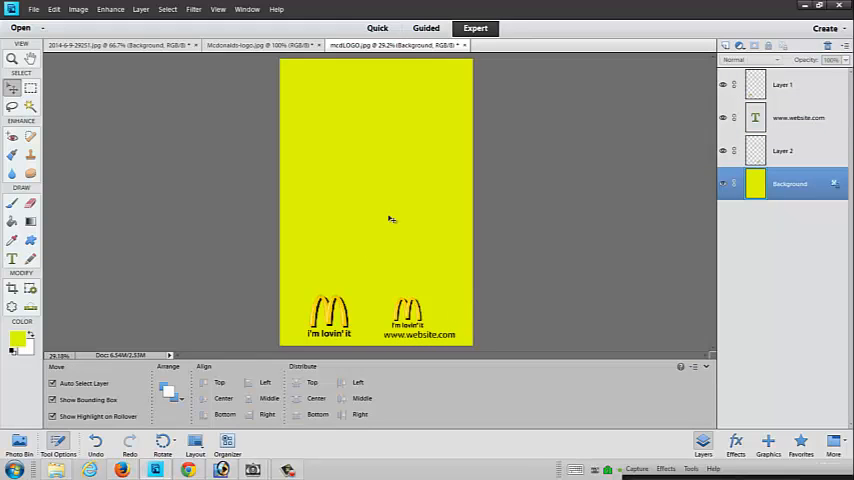
pyautogui.moveTo(368, 288)
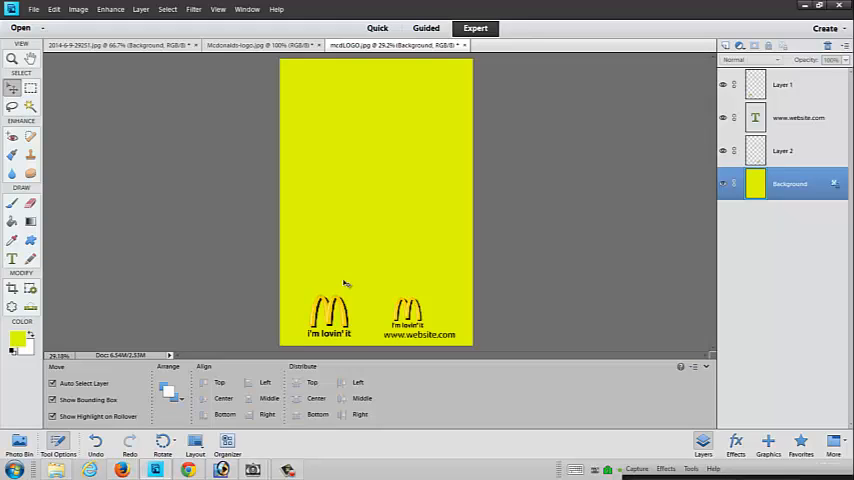
pyautogui.moveTo(348, 280)
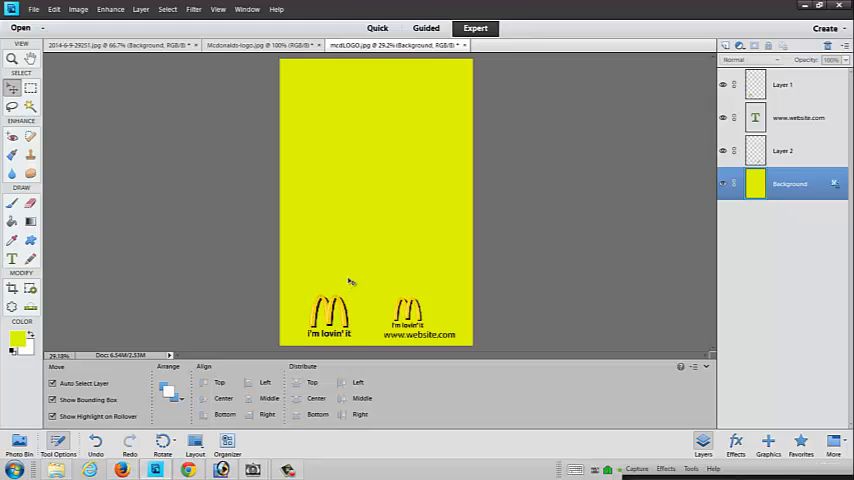
pyautogui.moveTo(360, 278)
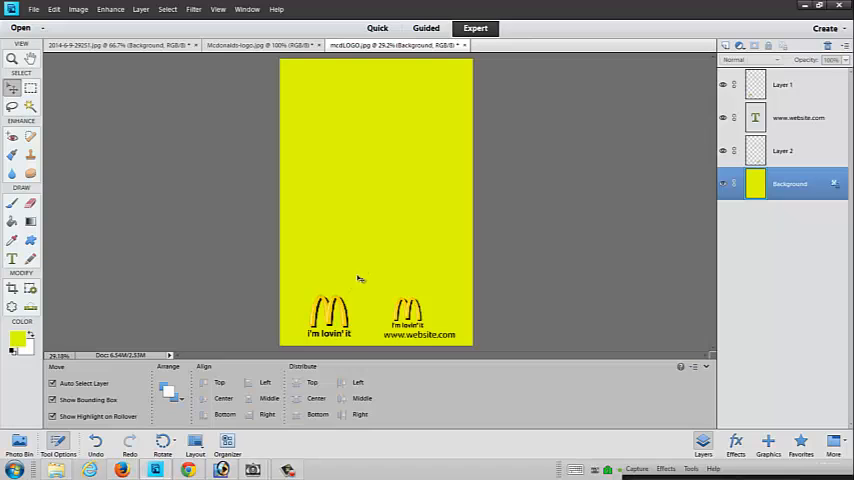
pyautogui.moveTo(404, 224)
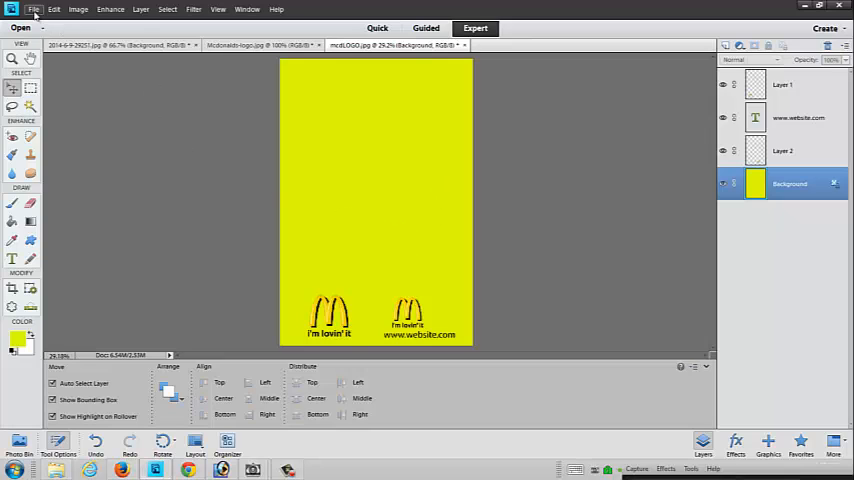
# Save the strip as a JPEG named mcdLOGO with default JPEG quality settings.
pyautogui.click(34, 8)
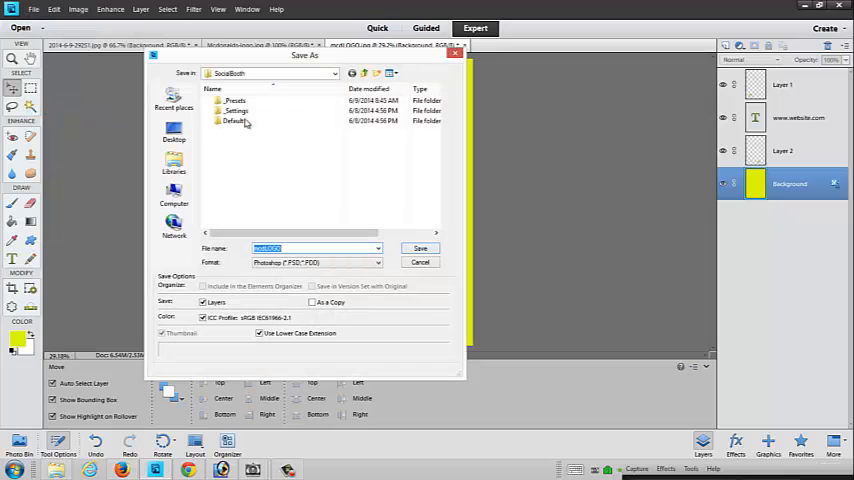
pyautogui.click(236, 110)
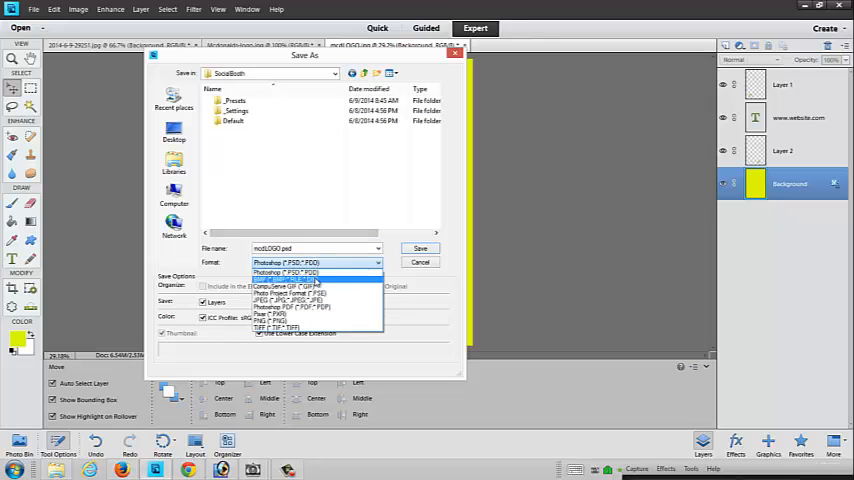
pyautogui.click(284, 290)
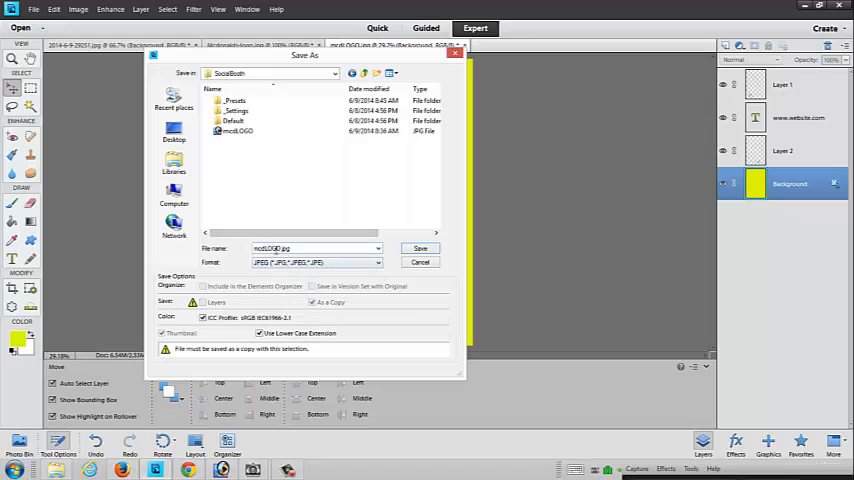
pyautogui.click(420, 248)
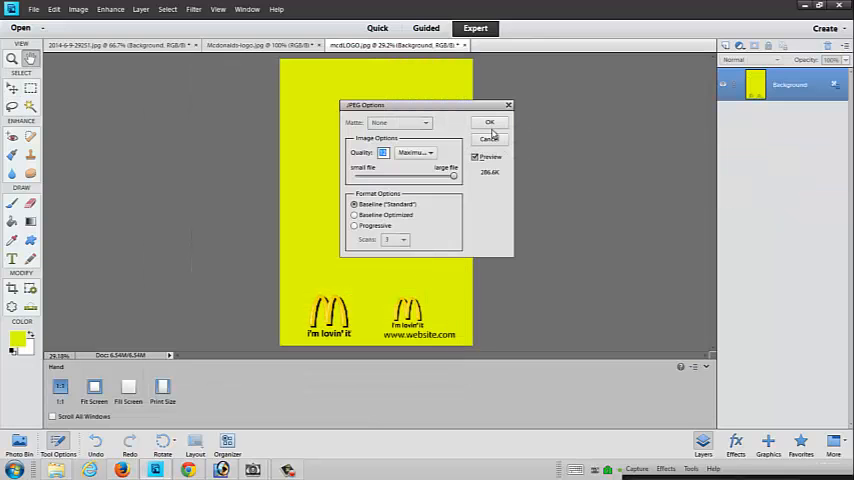
pyautogui.click(488, 122)
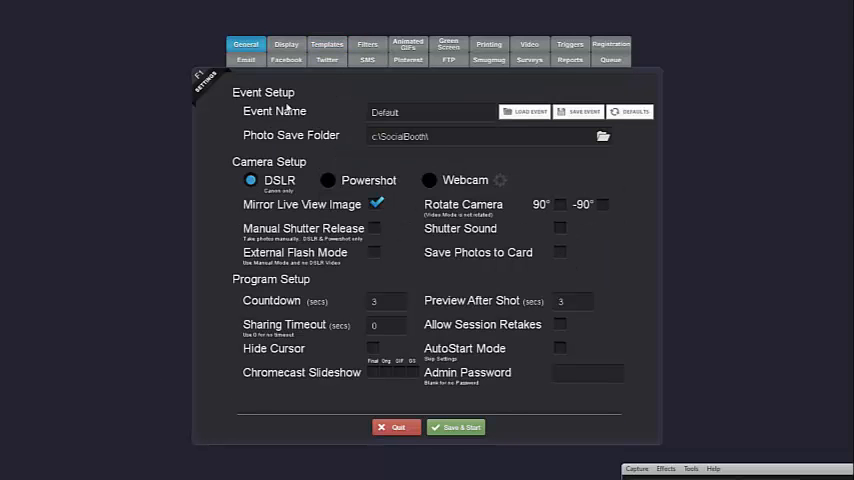
# Edit the Social Booth template and browse for a new background image.
pyautogui.click(328, 44)
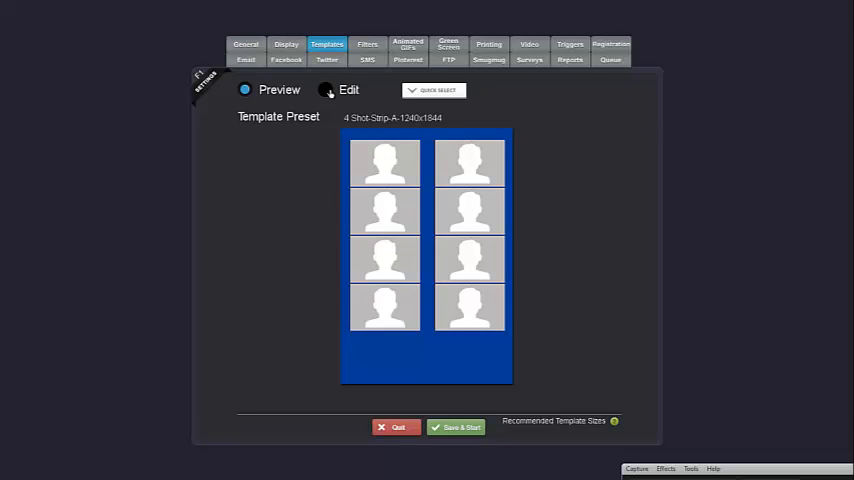
pyautogui.click(324, 90)
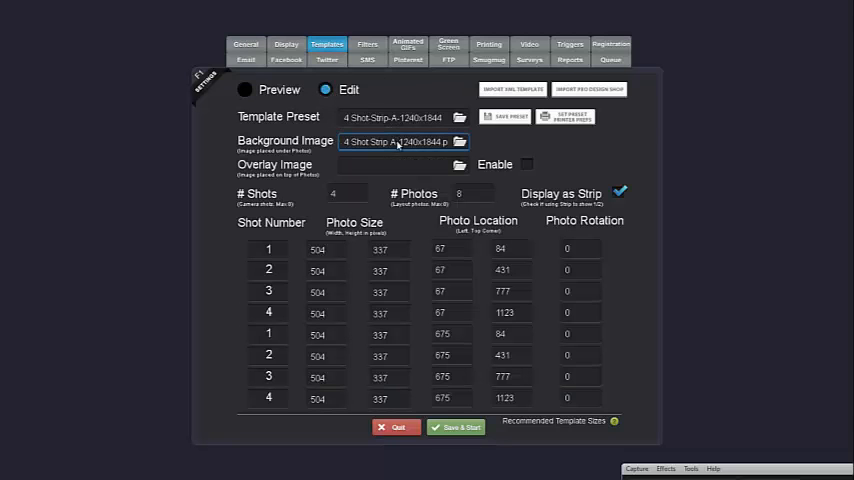
pyautogui.click(460, 140)
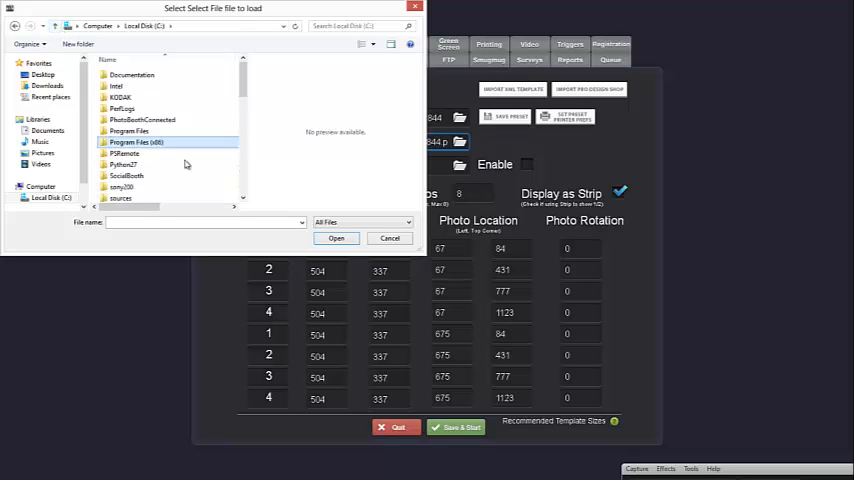
# Choose C:\SocialBooth\mcdLOGO.jpg as the background and preview the template.
pyautogui.doubleClick(126, 176)
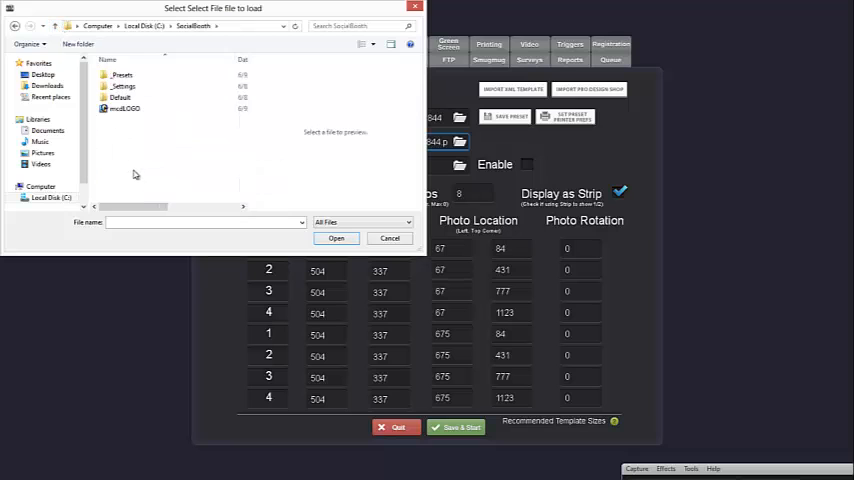
pyautogui.click(124, 108)
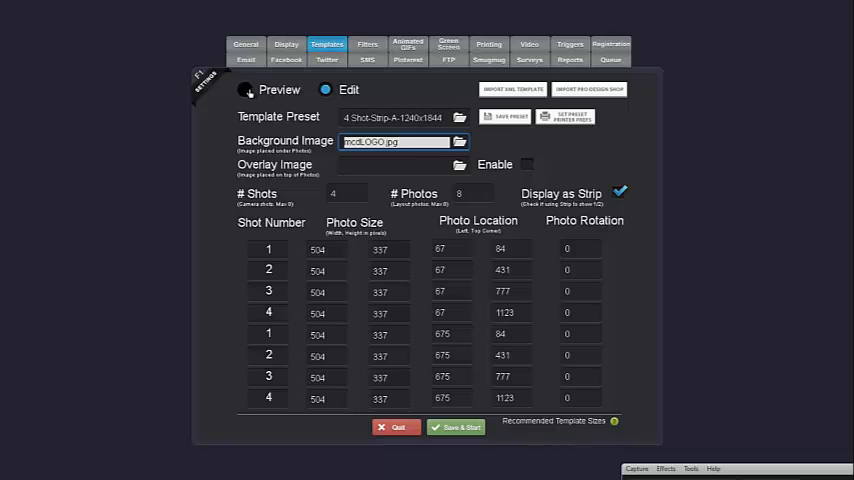
pyautogui.click(244, 88)
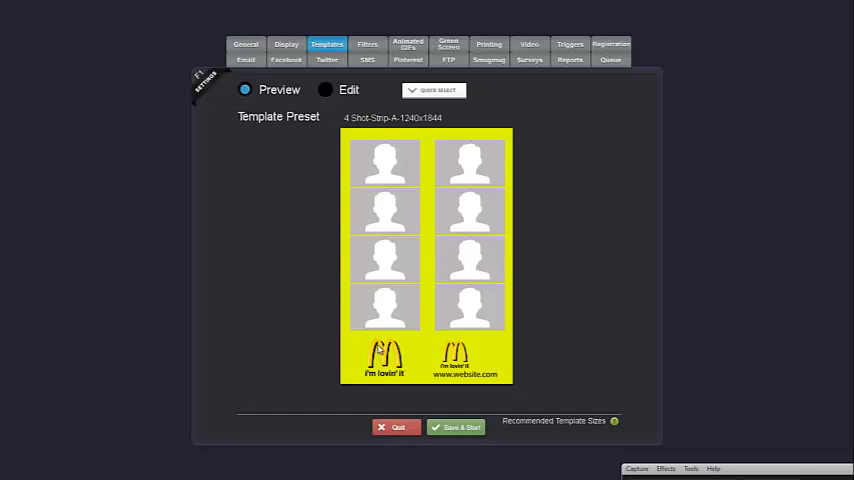